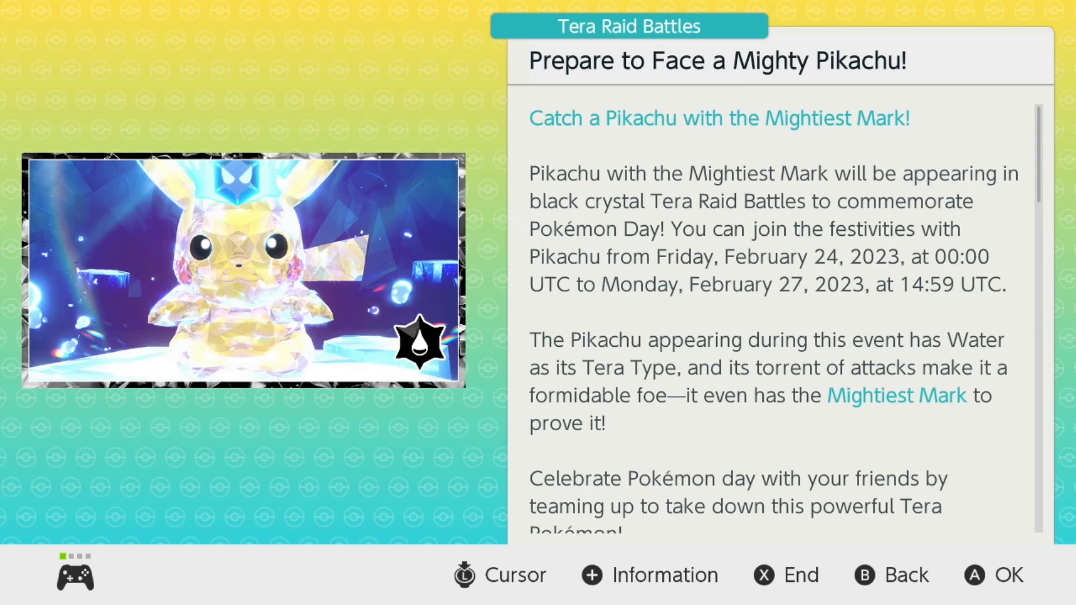
Step: Show Toedscruel's raid set with the Acupressure move details displayed
scroll("down", 3)
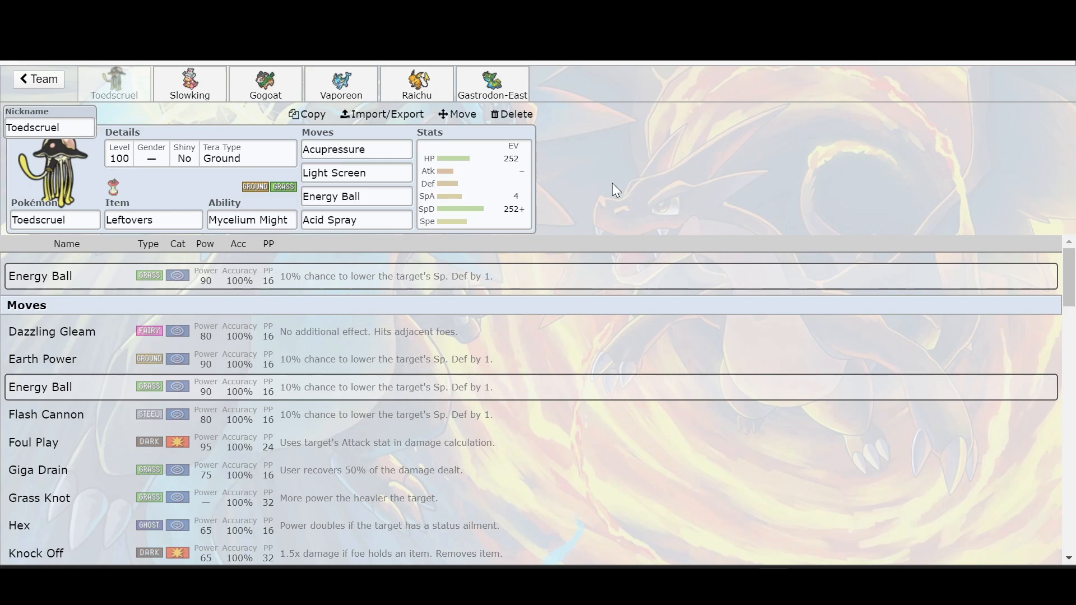
mouse_move(189, 84)
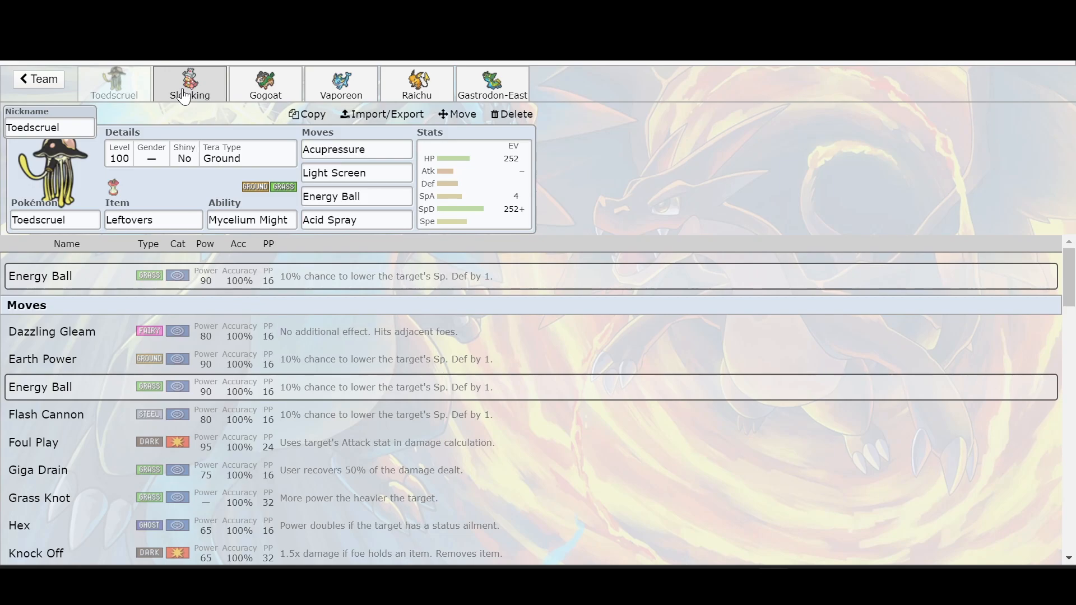
mouse_move(198, 68)
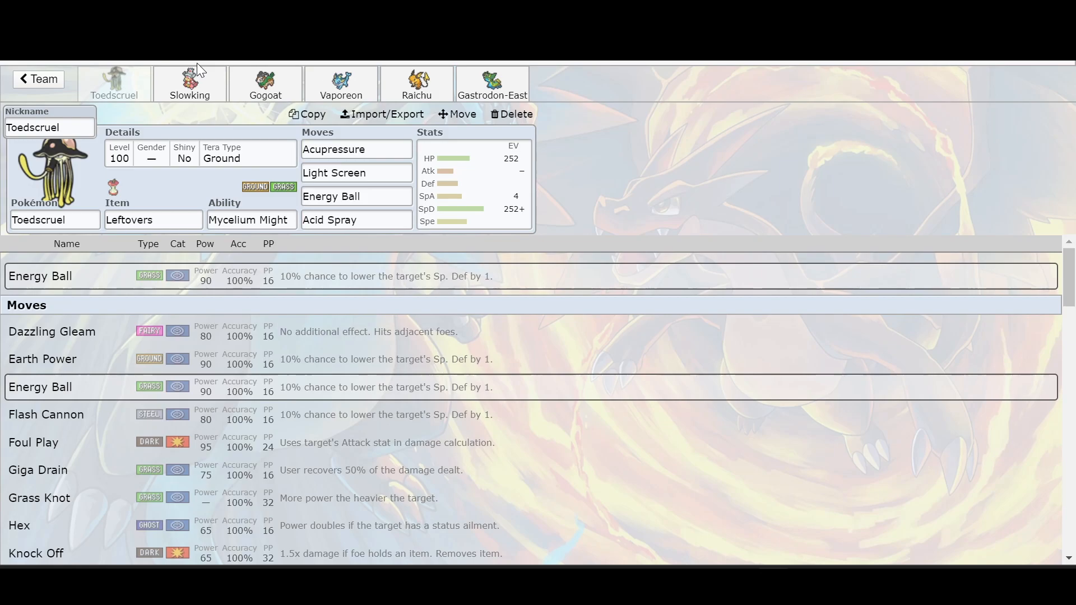
left_click(356, 149)
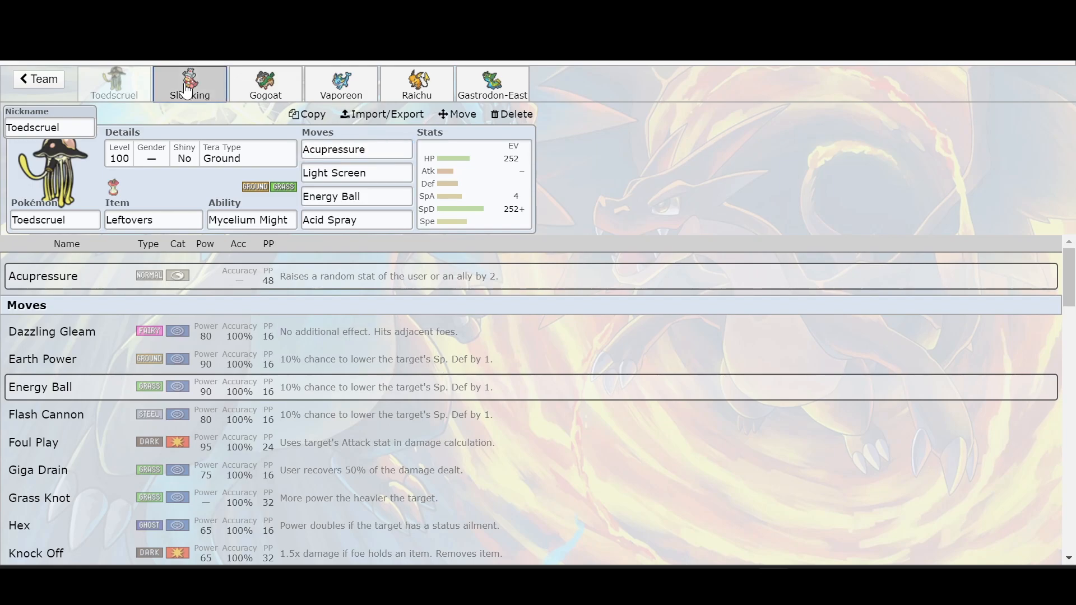
Step: View Slowking's set, then Gastrodon-East's set: Clear Smog, Amnesia, Earth Power, Acid Armor
left_click(189, 82)
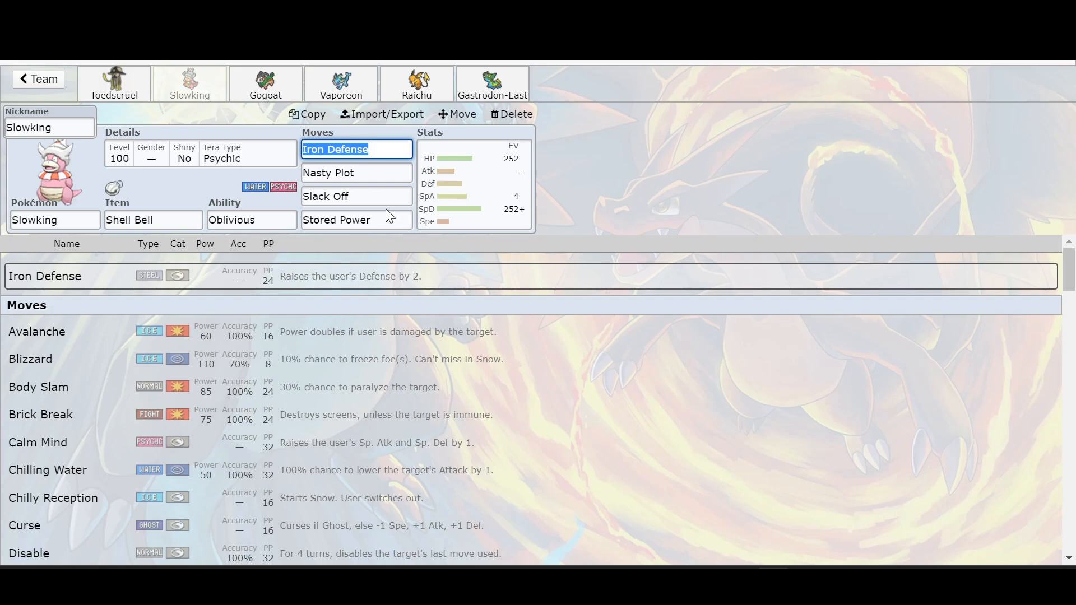
mouse_move(190, 202)
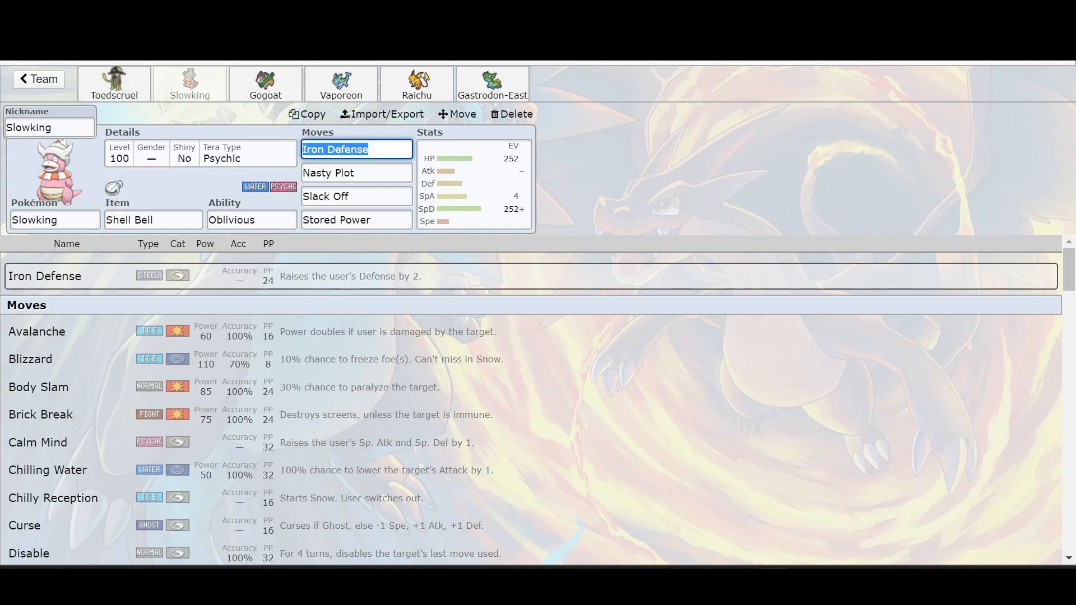
left_click(492, 83)
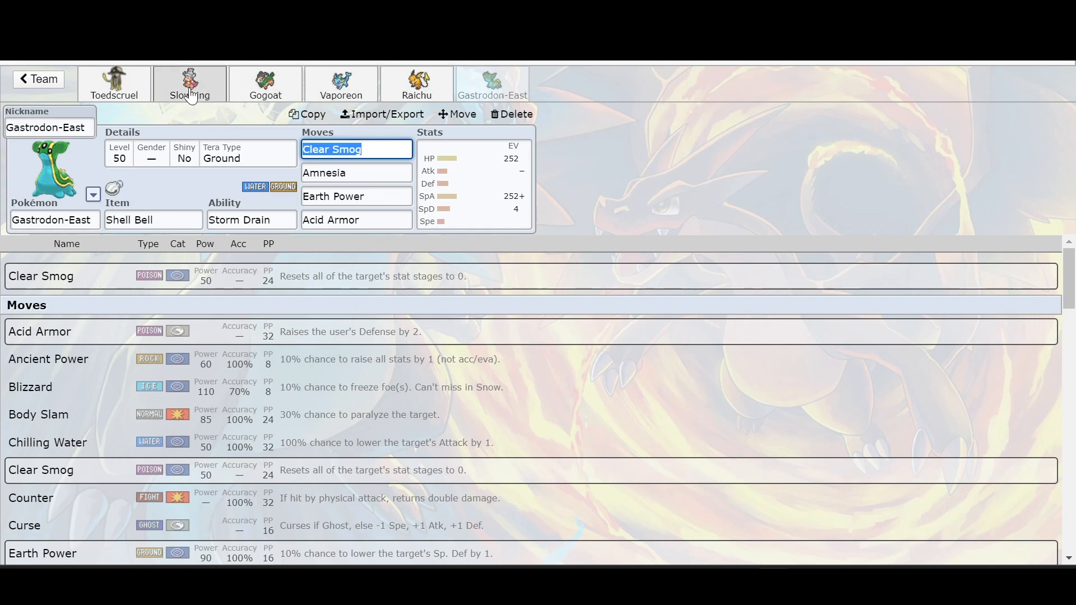
Step: Display Slowking's EVs, then Toedscruel's Calm 252 HP / 4 SpA / 252 SpD spread
left_click(189, 84)
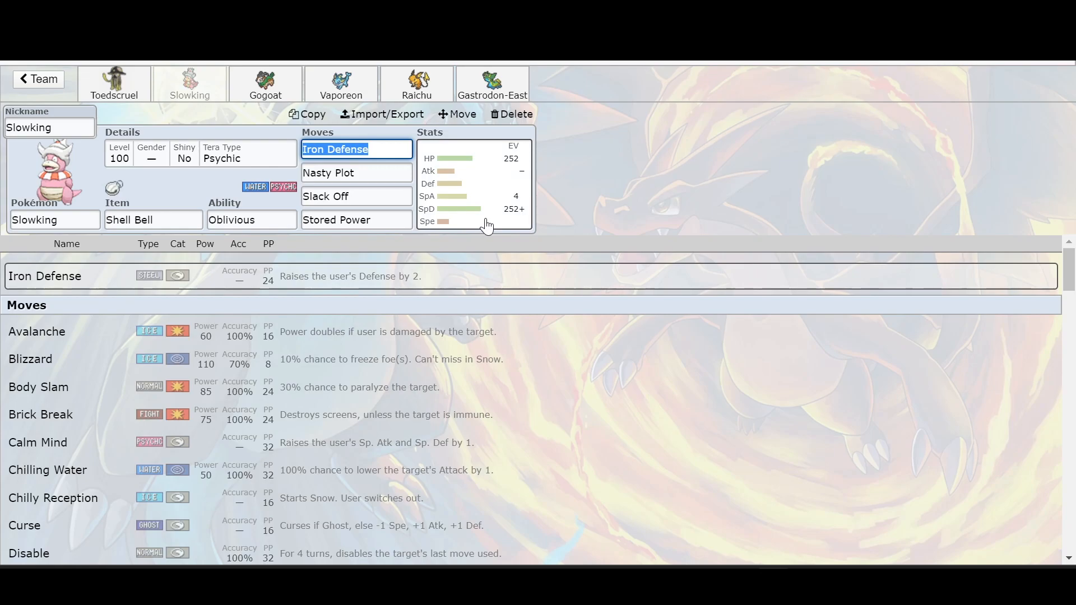
left_click(472, 185)
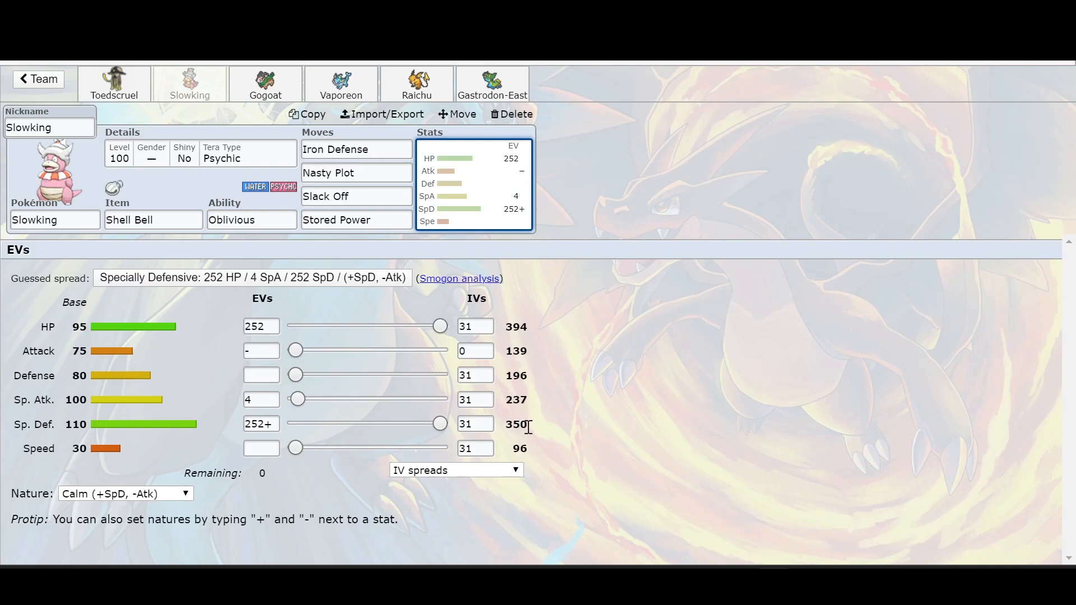
left_click(113, 83)
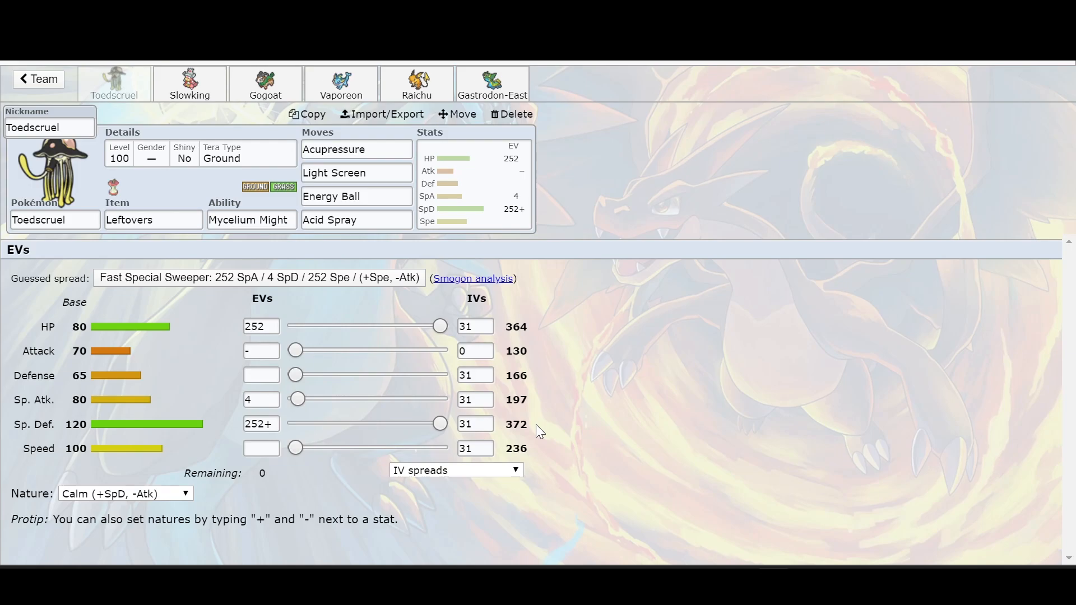
Step: Bring back Toedscruel's moves, showing Acupressure details beside Light Screen, Energy Ball, Acid Spray
left_click(356, 149)
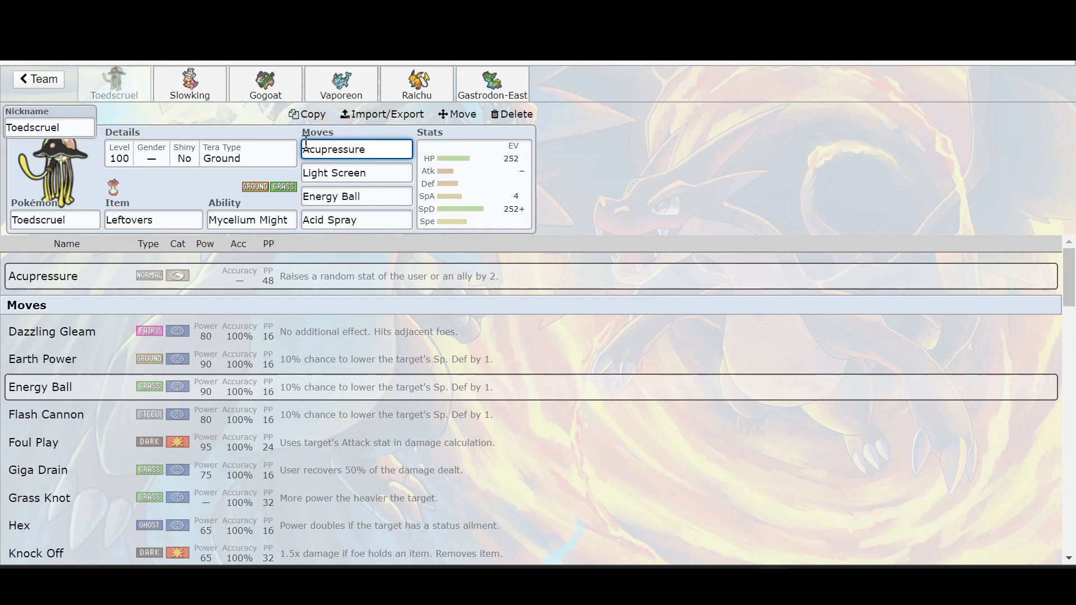
mouse_move(598, 178)
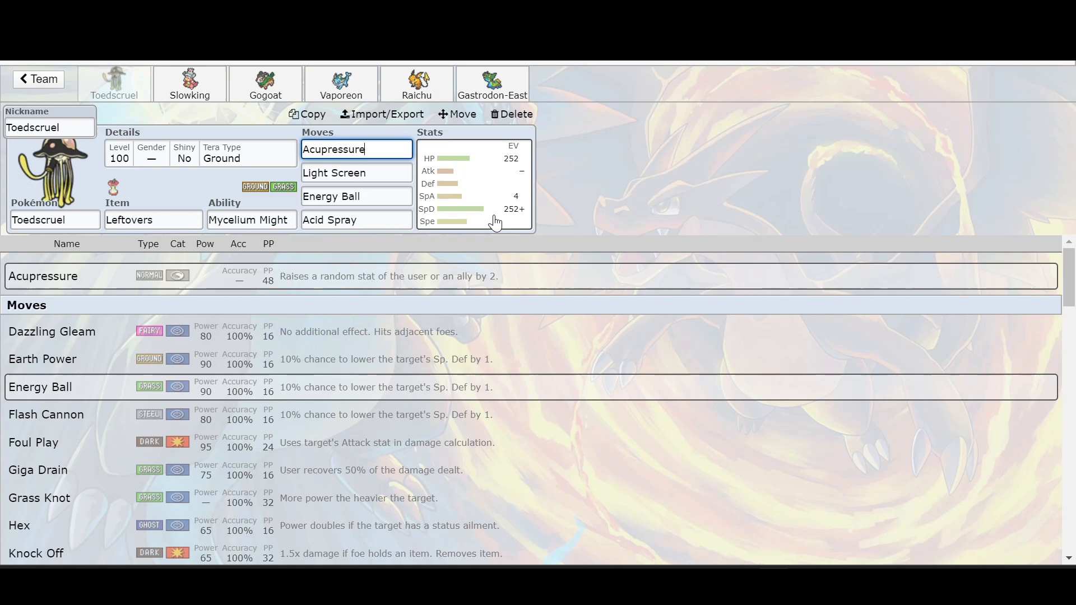
mouse_move(485, 186)
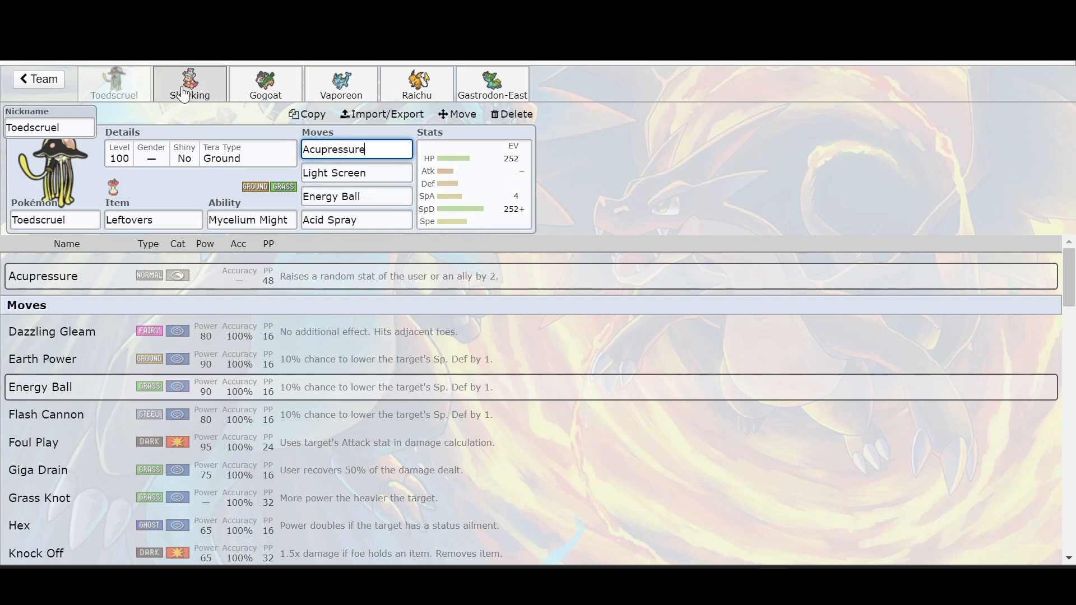
Step: Review Slowking's Iron Defense, Nasty Plot, Slack Off, Stored Power set, then return to Toedscruel
left_click(189, 83)
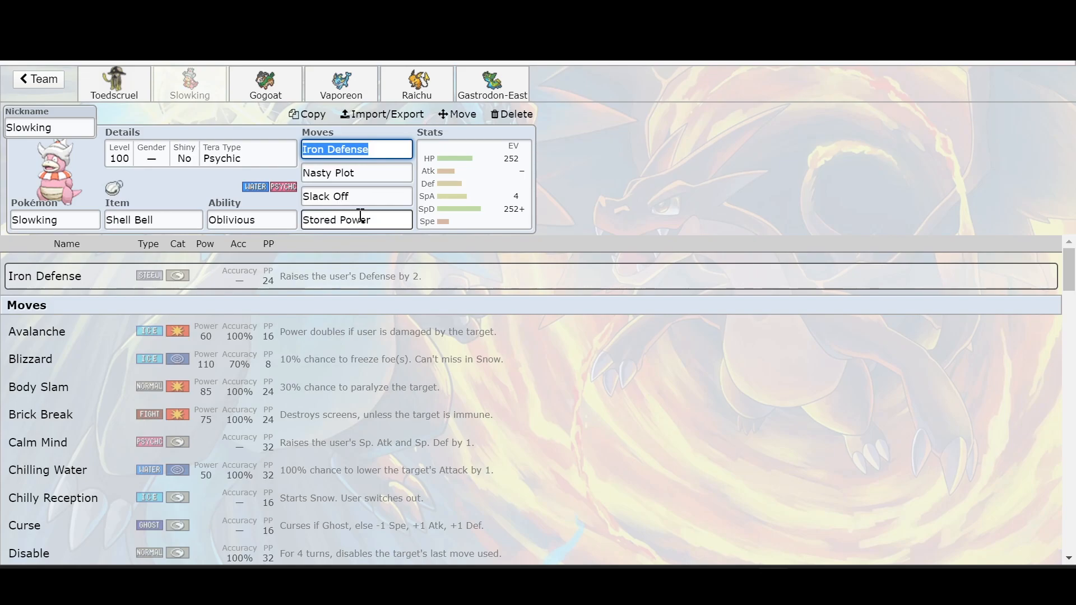
mouse_move(456, 114)
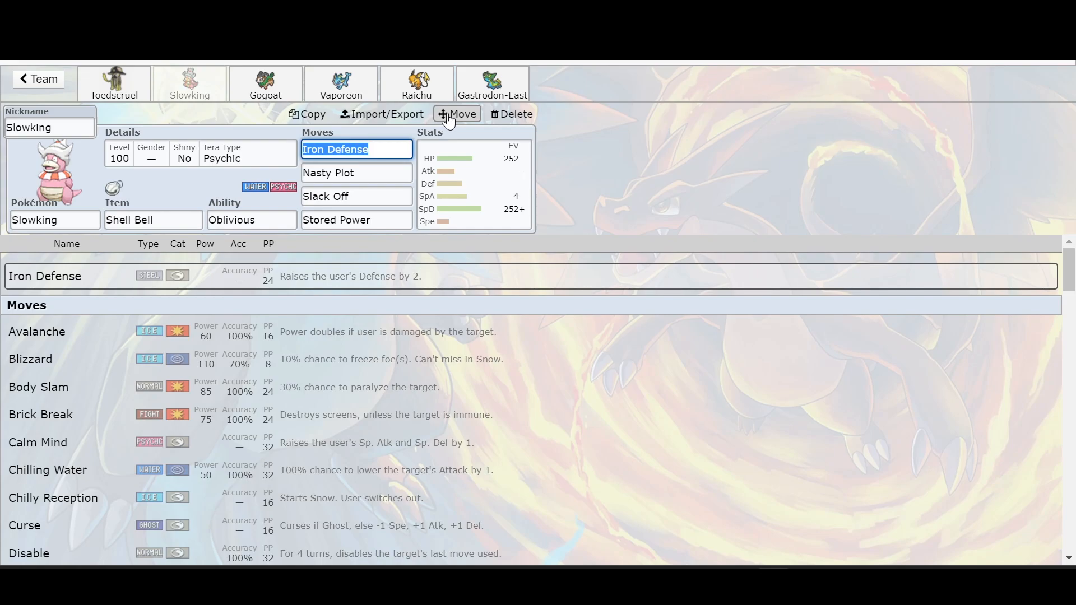
mouse_move(238, 129)
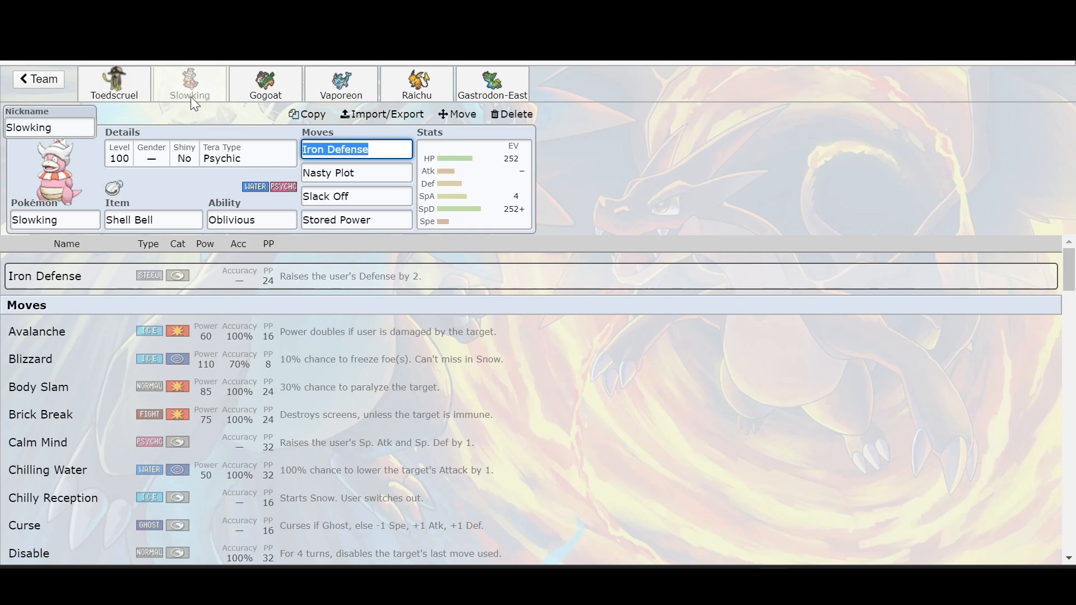
left_click(113, 82)
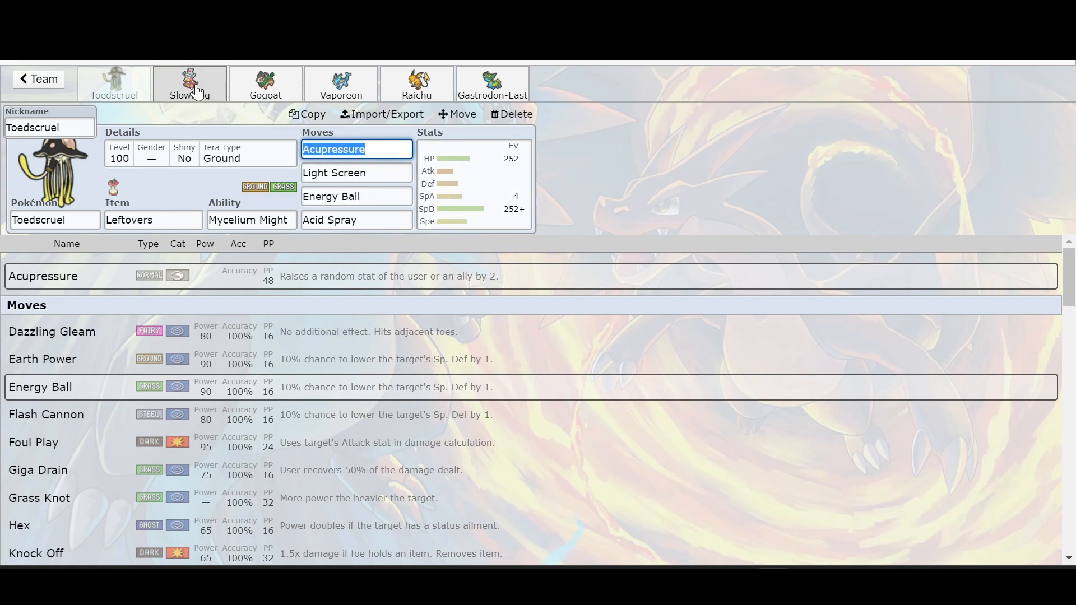
mouse_move(197, 96)
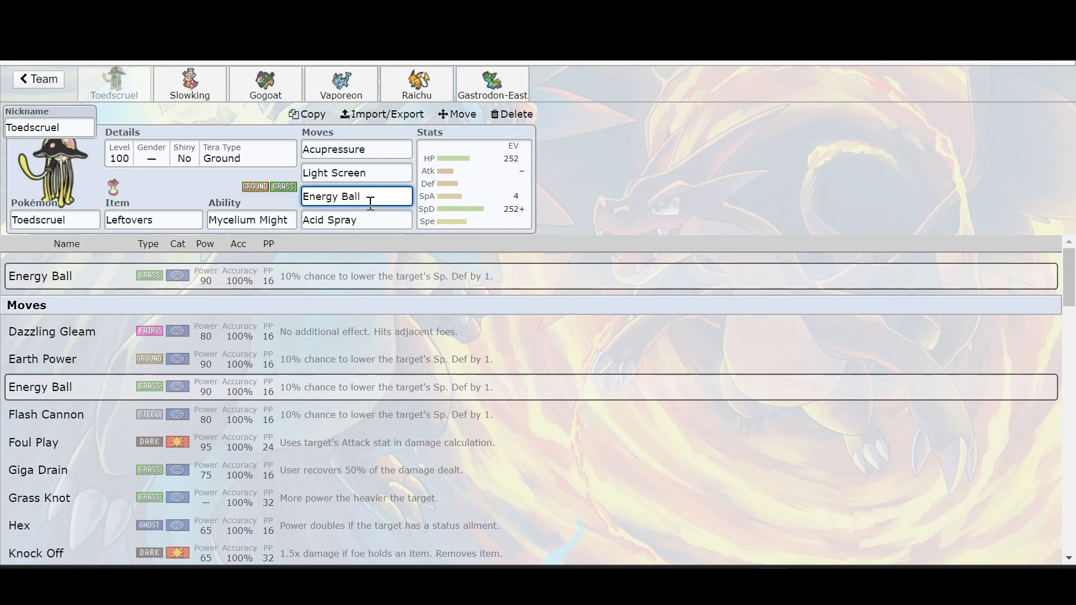
mouse_move(416, 83)
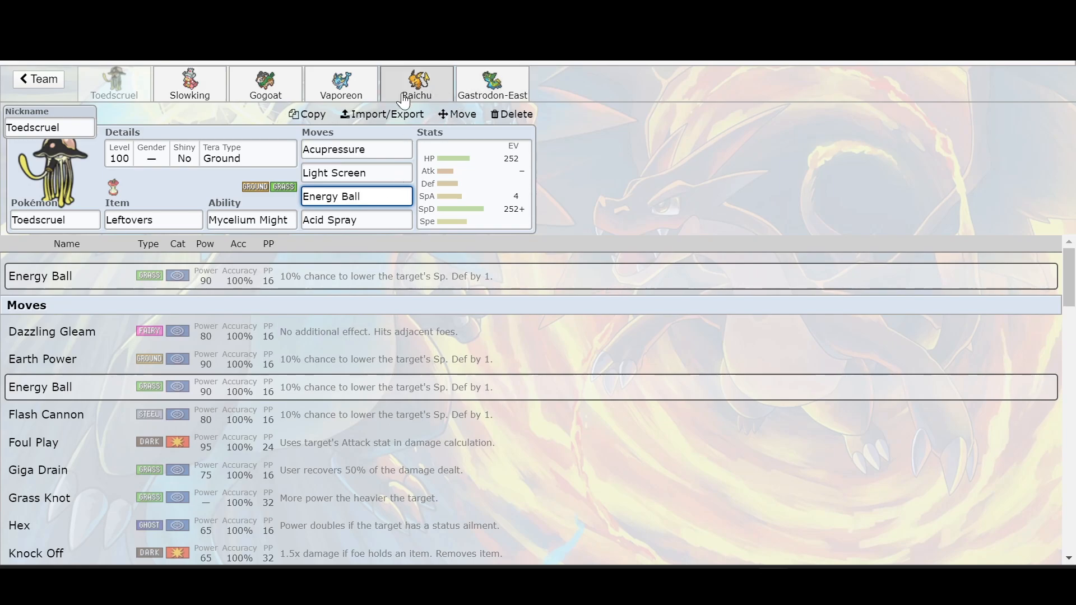
Step: Open Raichu's set and inspect its Light Screen and Brick Break move details
left_click(416, 82)
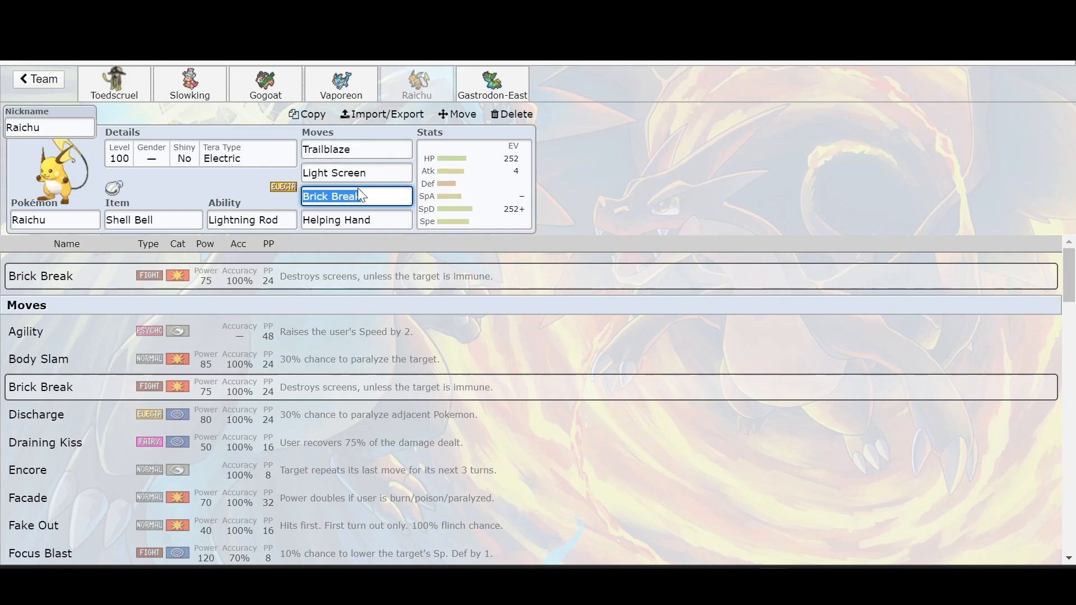
left_click(357, 196)
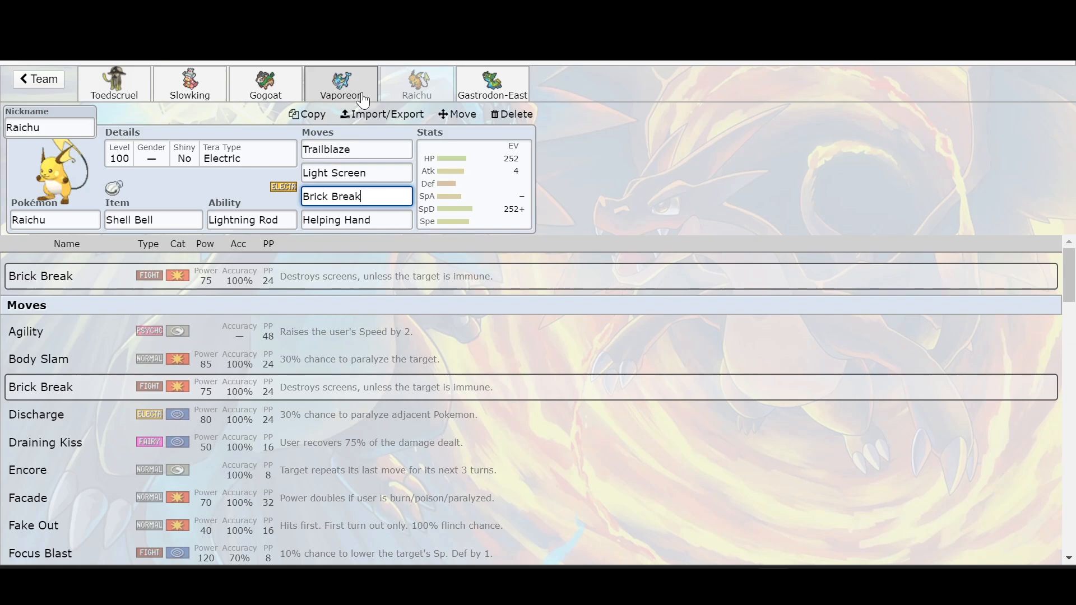
left_click(342, 82)
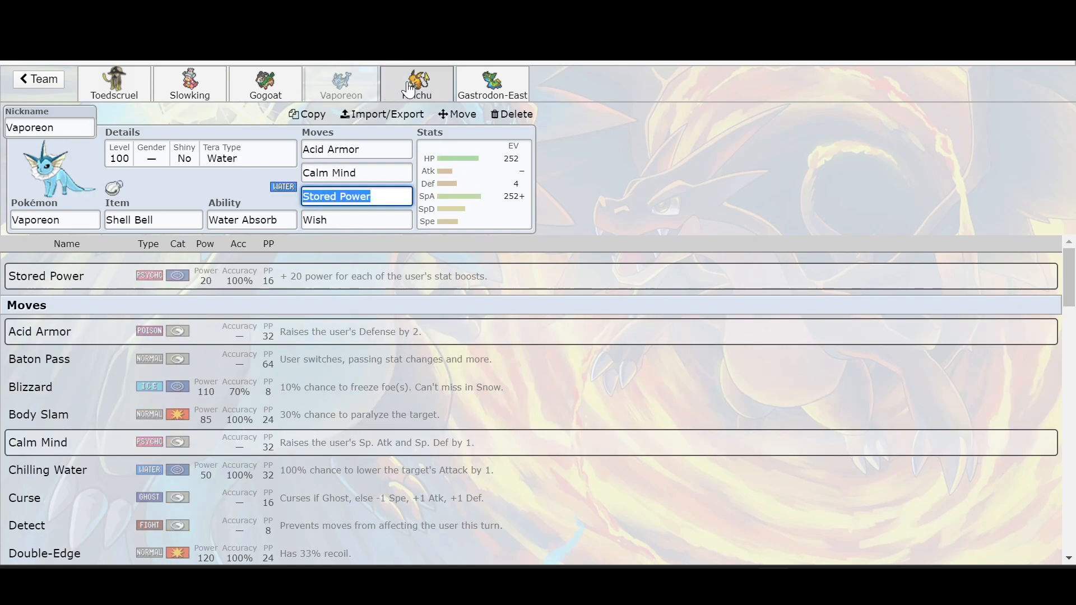
left_click(416, 82)
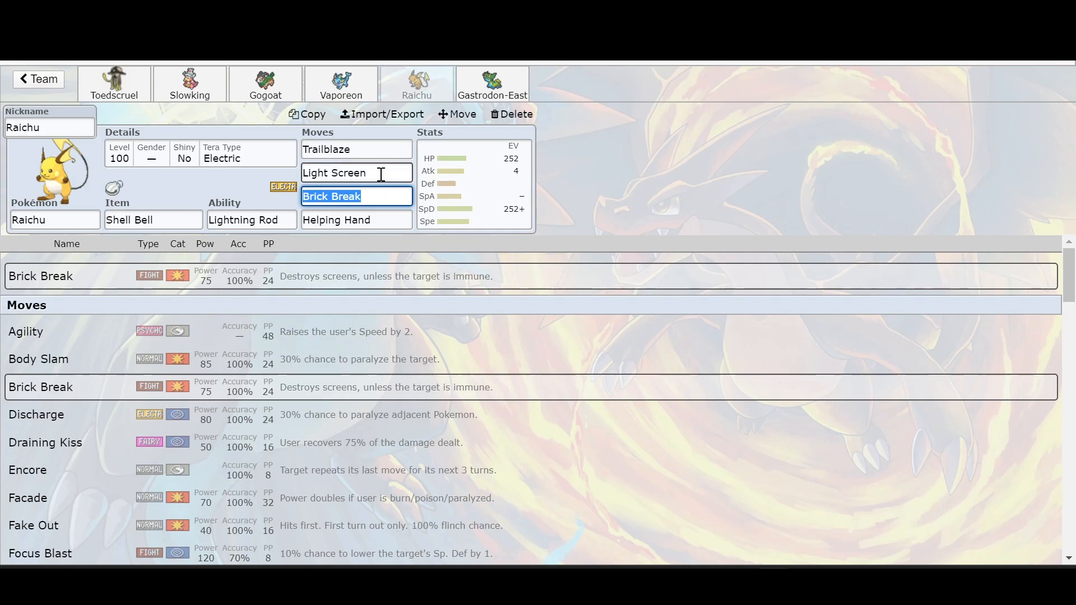
left_click(356, 149)
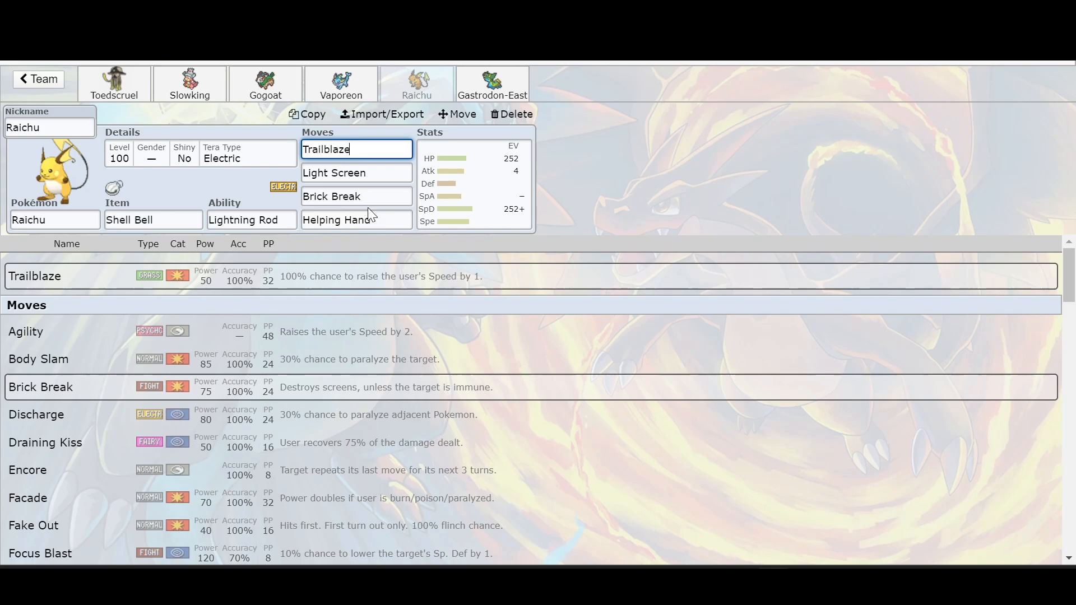
left_click(356, 196)
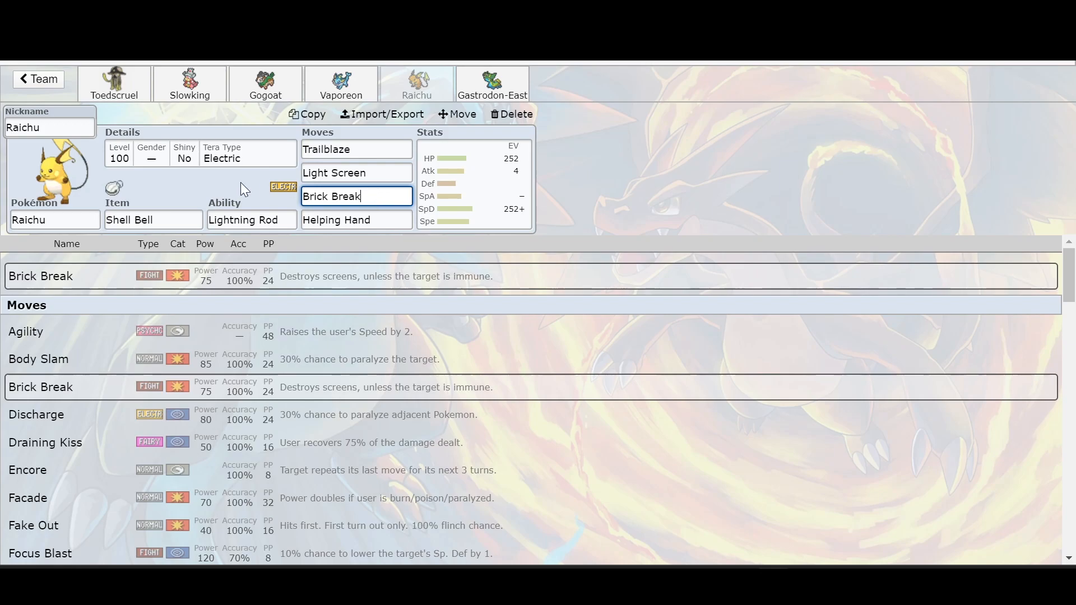
mouse_move(348, 144)
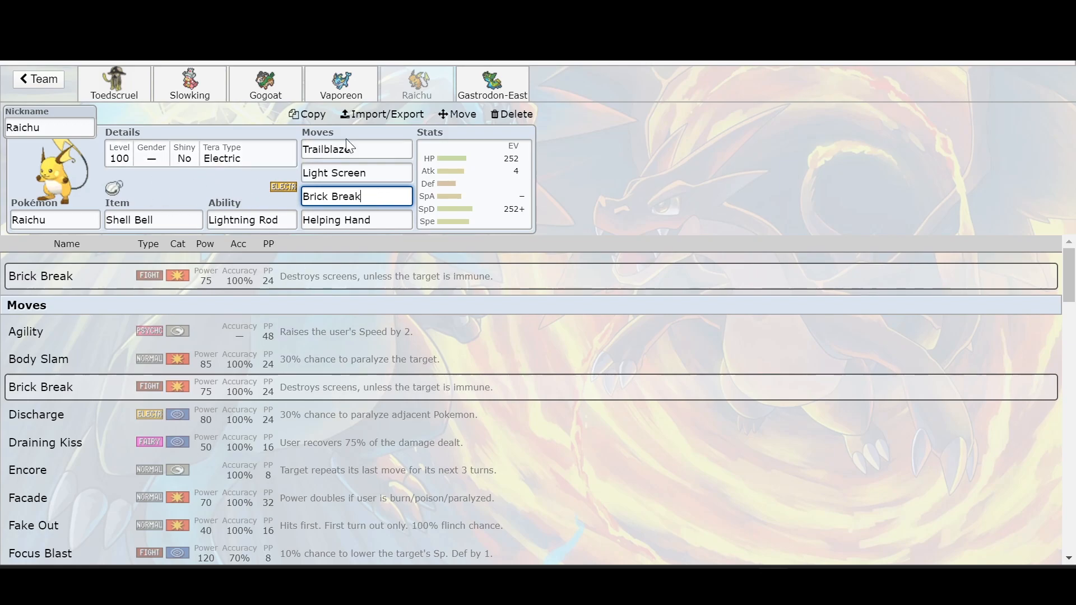
mouse_move(208, 94)
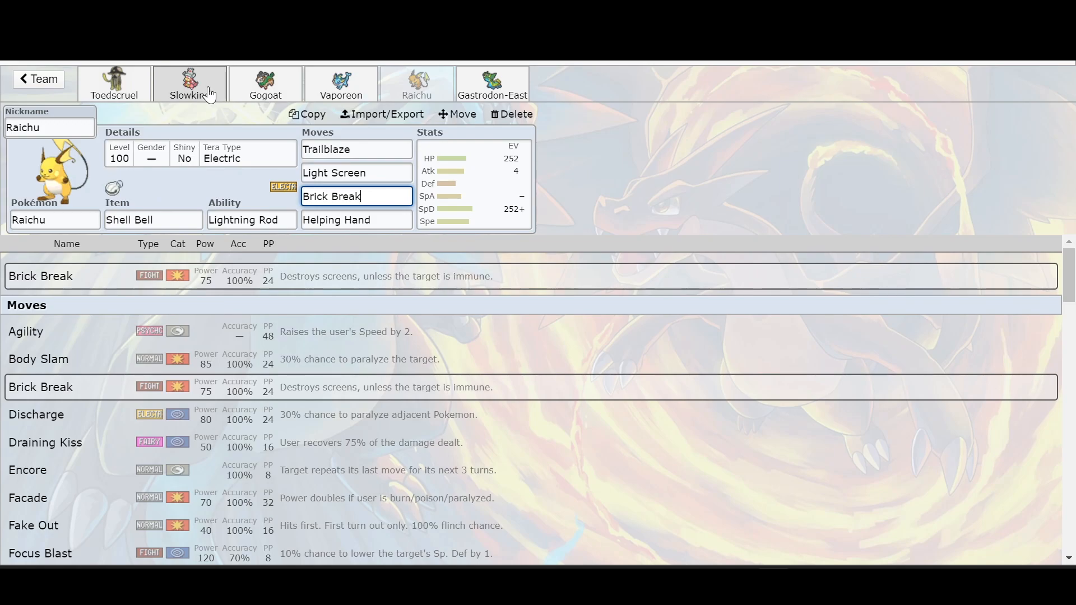
mouse_move(218, 83)
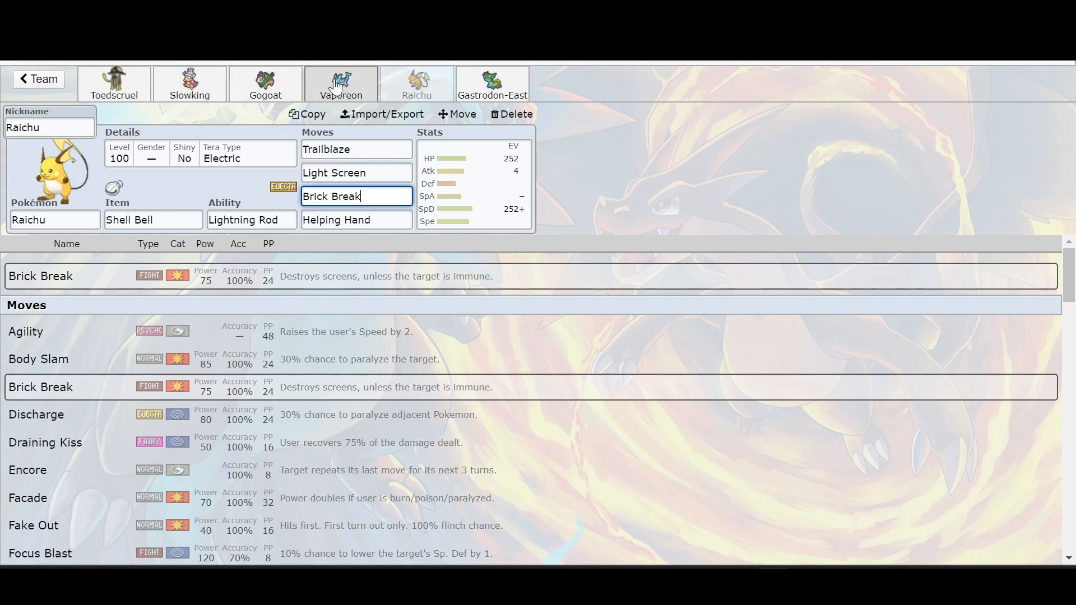
mouse_move(189, 83)
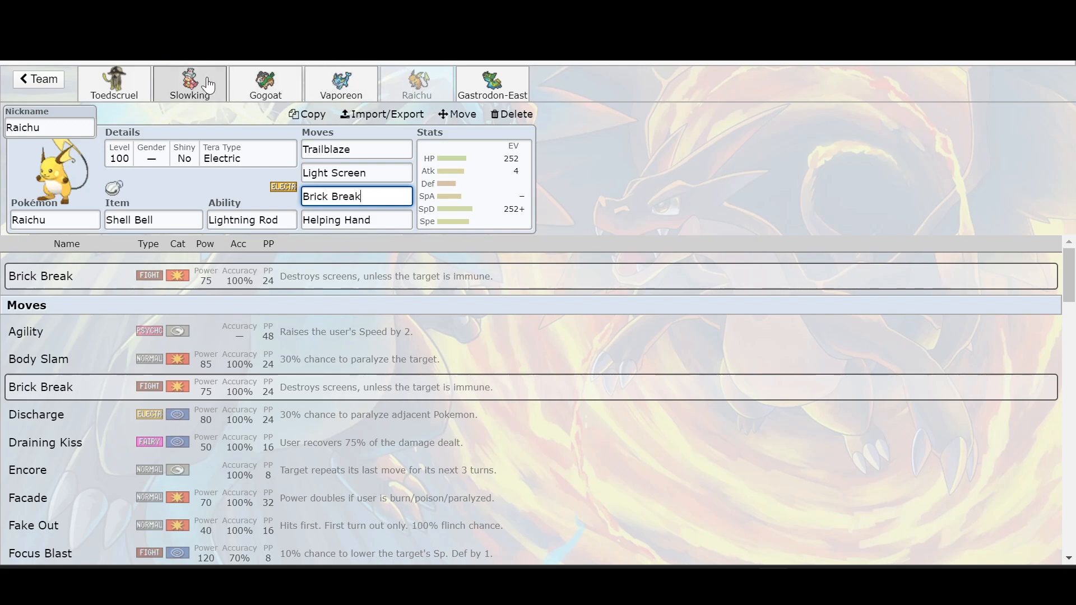
Step: Cycle through Vaporeon and Slowking, ending on Toedscruel's set with Energy Ball details
left_click(340, 83)
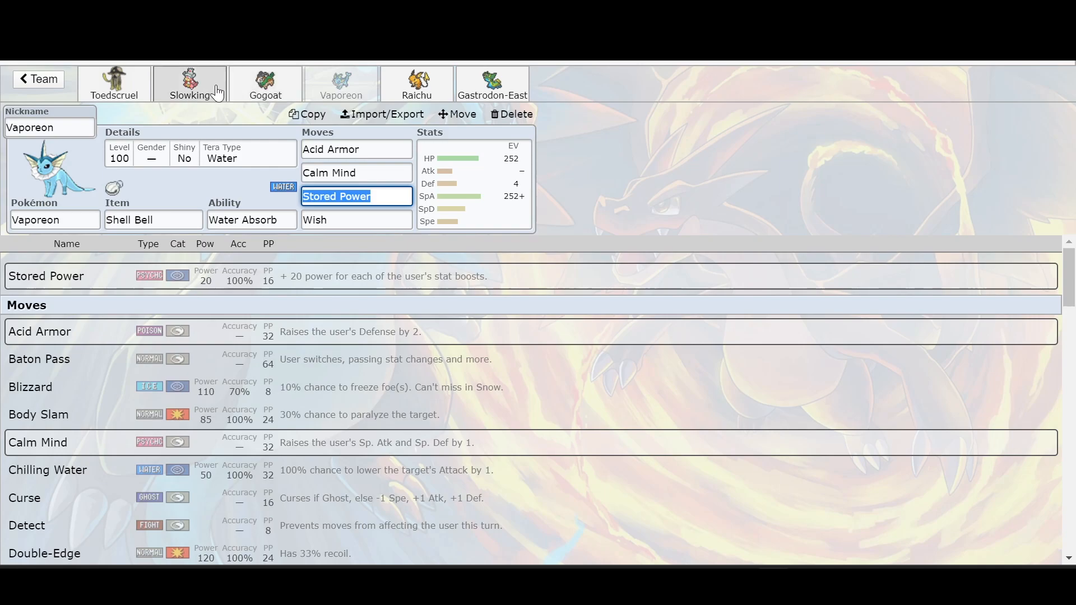
left_click(189, 83)
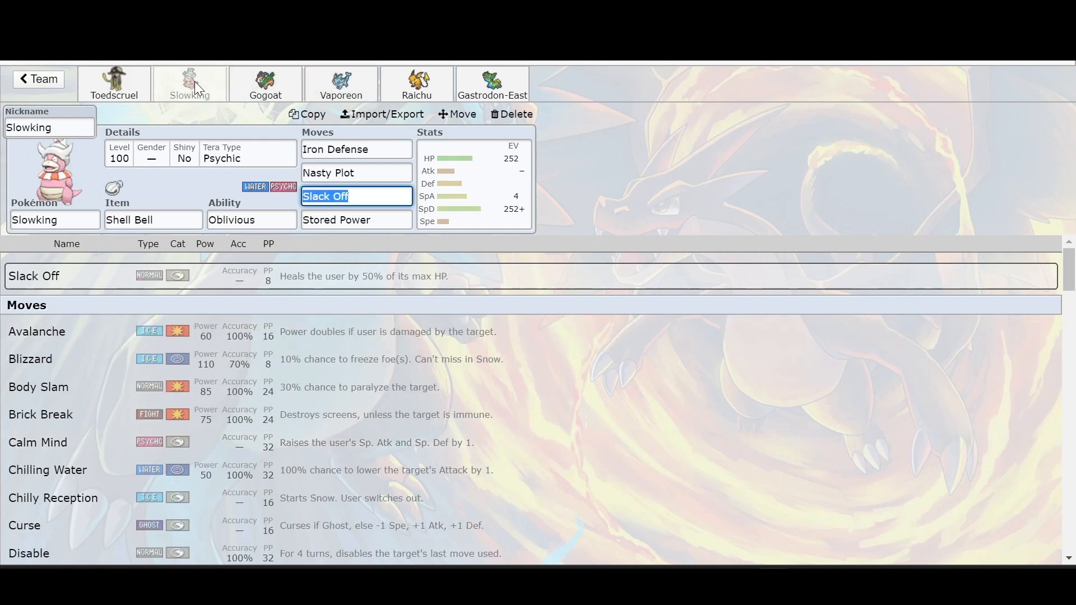
mouse_move(134, 82)
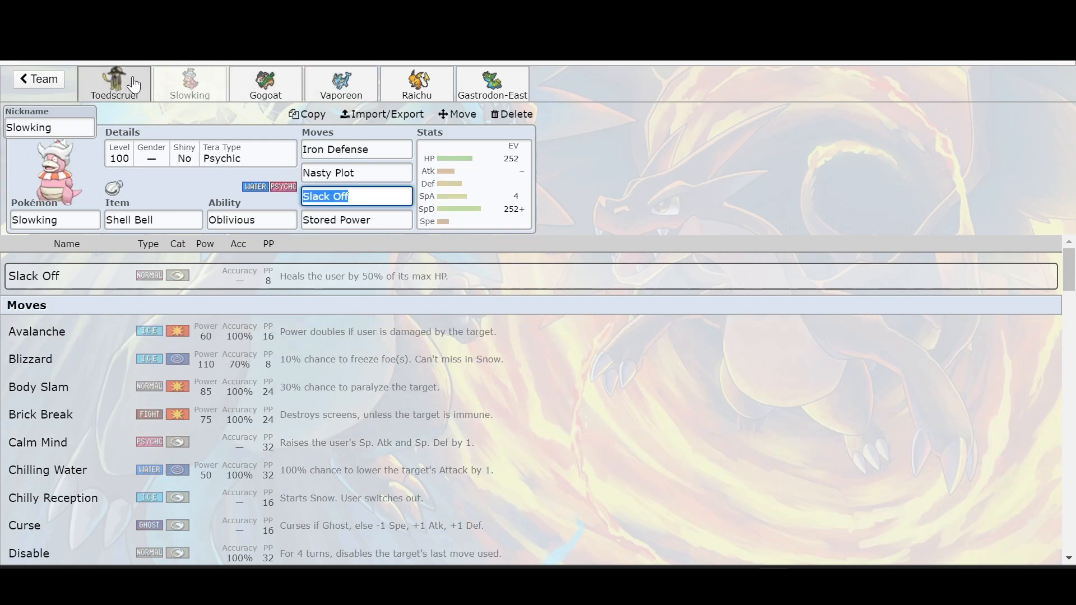
left_click(114, 83)
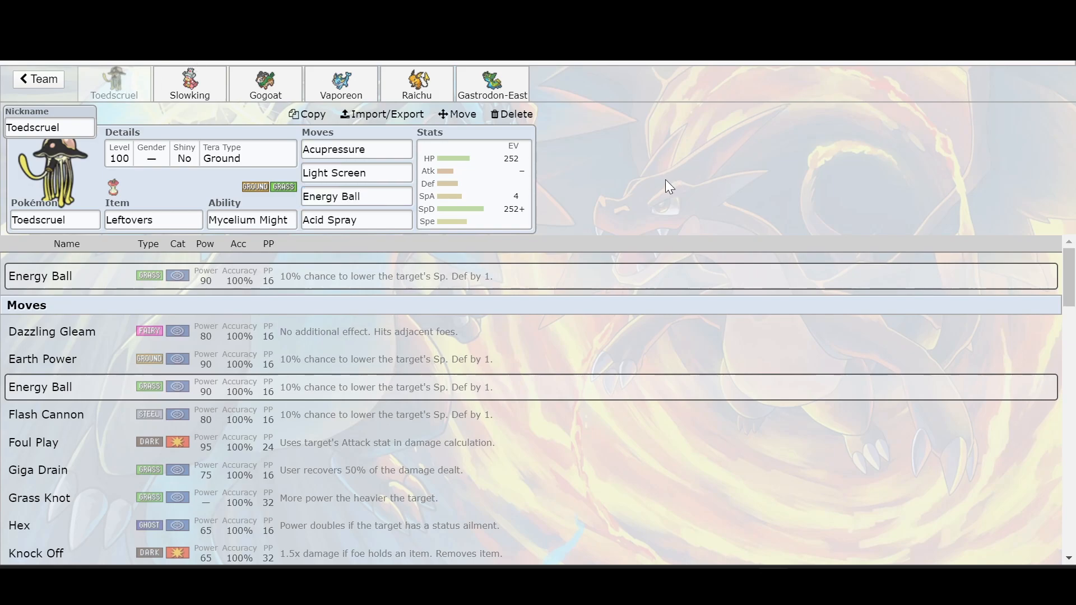
mouse_move(563, 167)
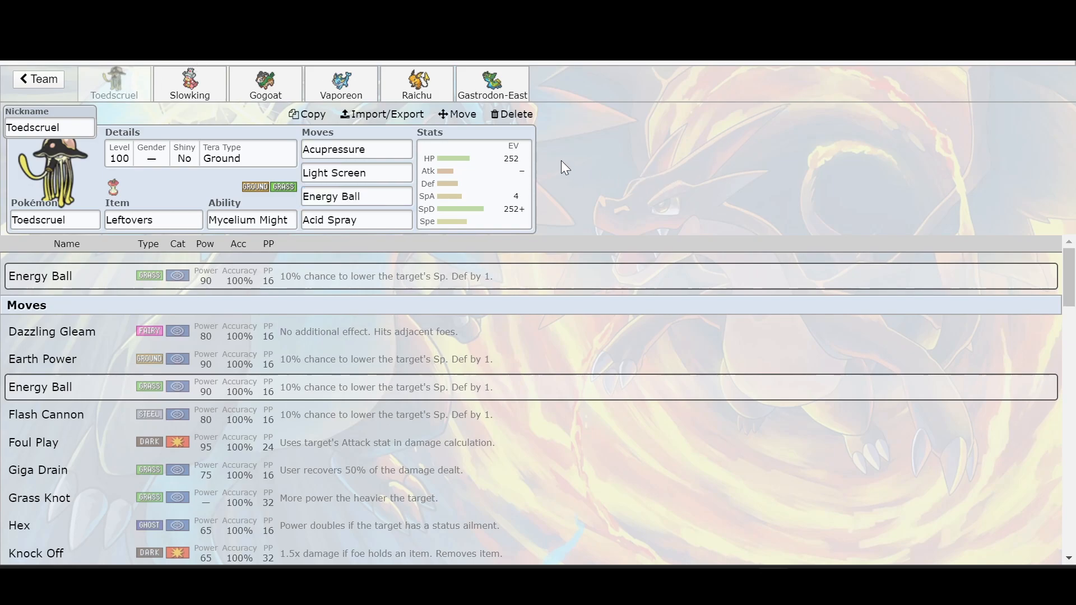
mouse_move(624, 199)
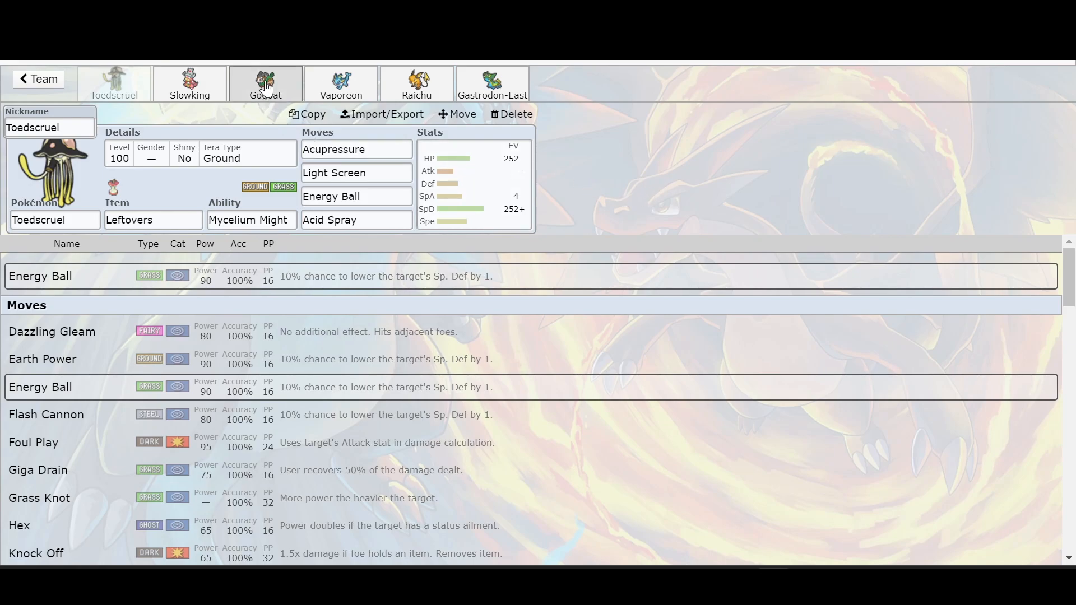
Step: Open Gogoat's set and view its ability options and move details
left_click(265, 82)
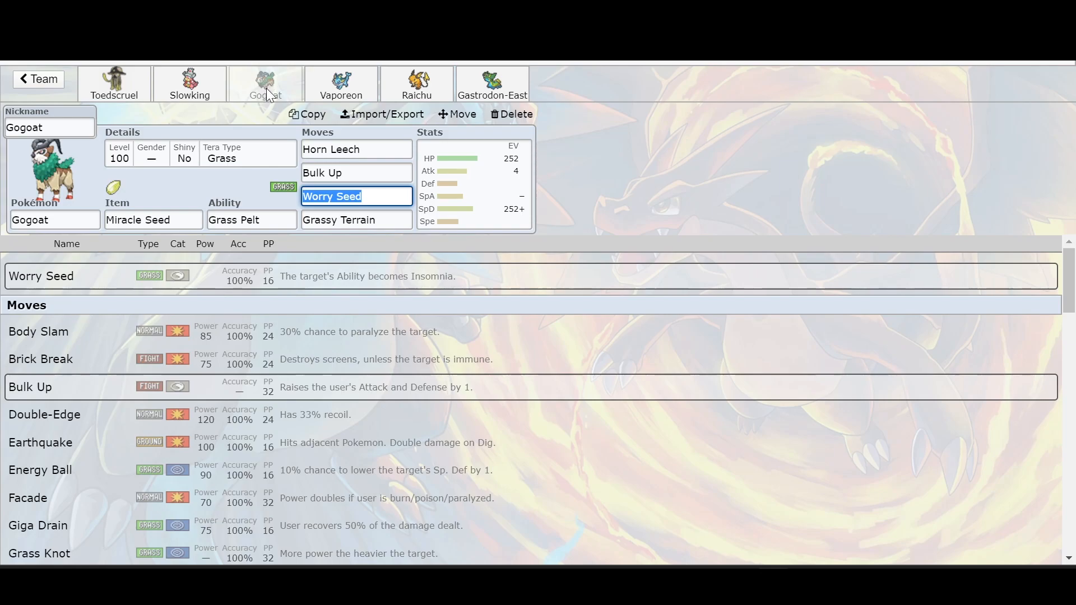
left_click(251, 220)
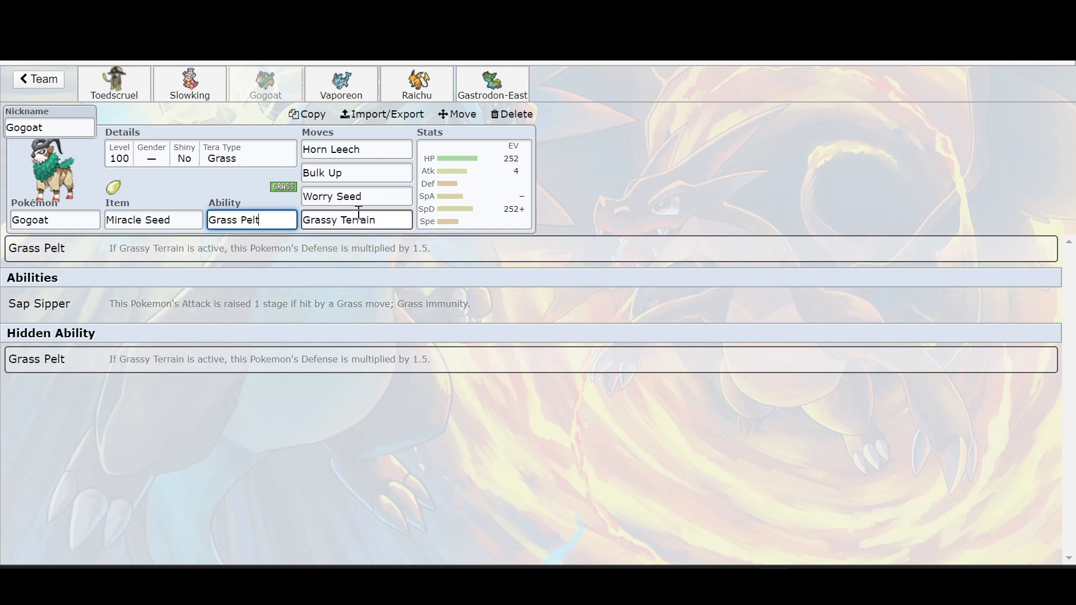
left_click(356, 219)
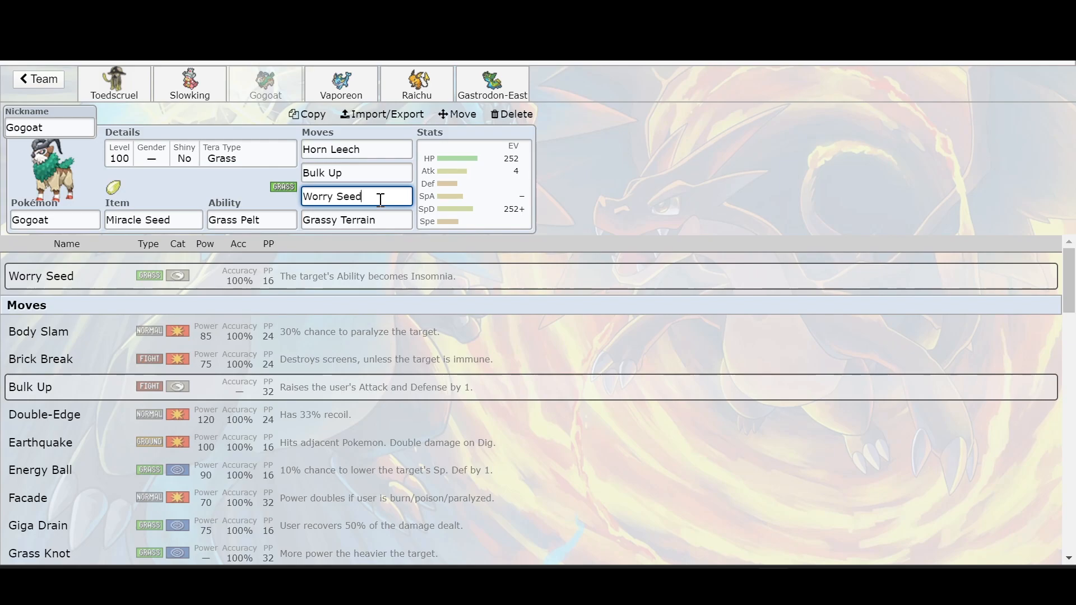
mouse_move(572, 194)
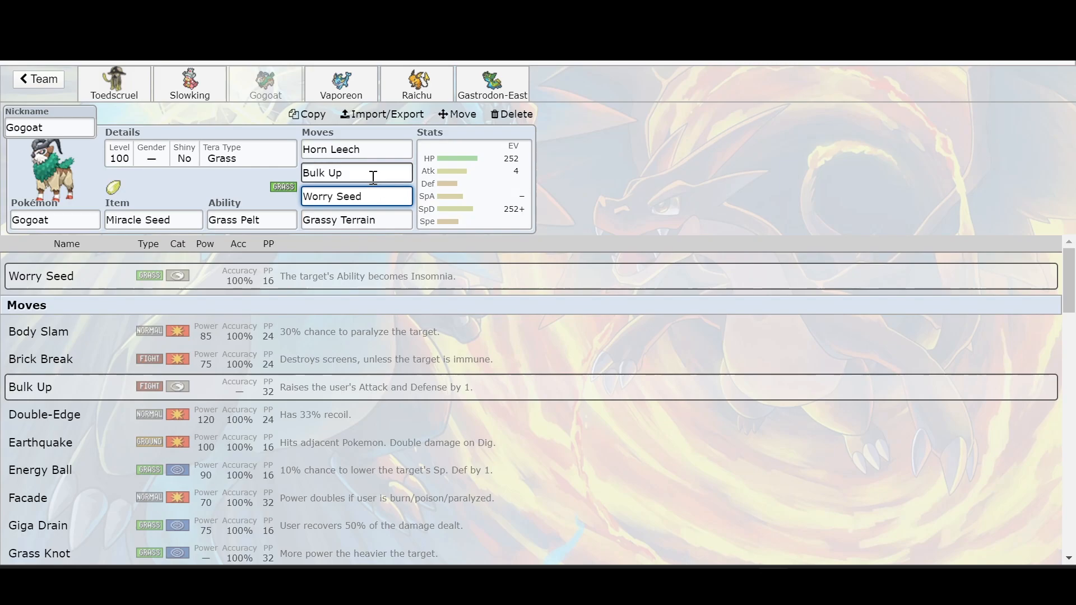
left_click(356, 171)
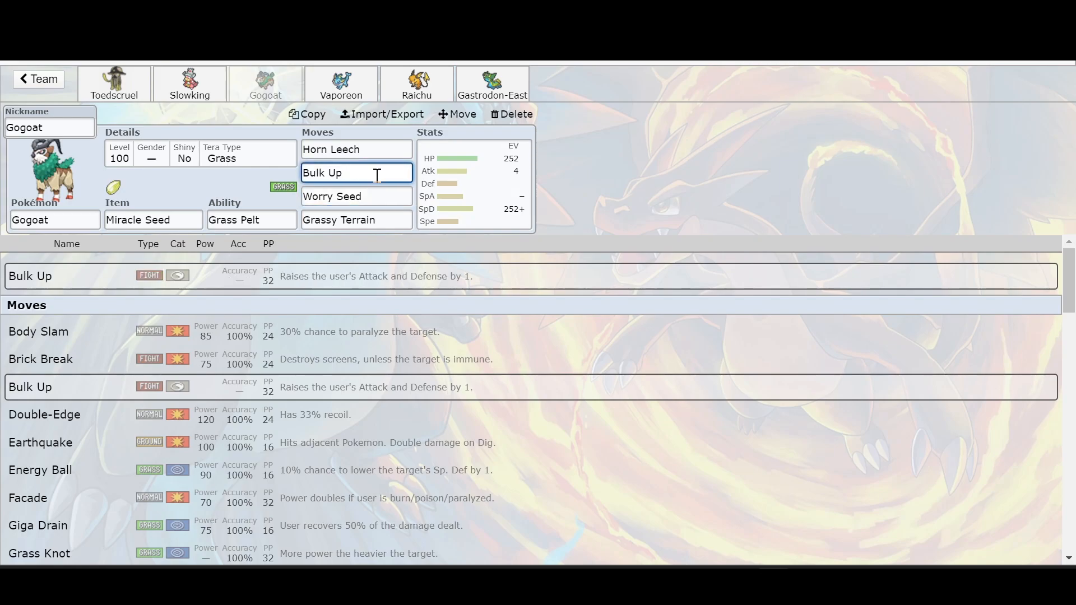
left_click(355, 196)
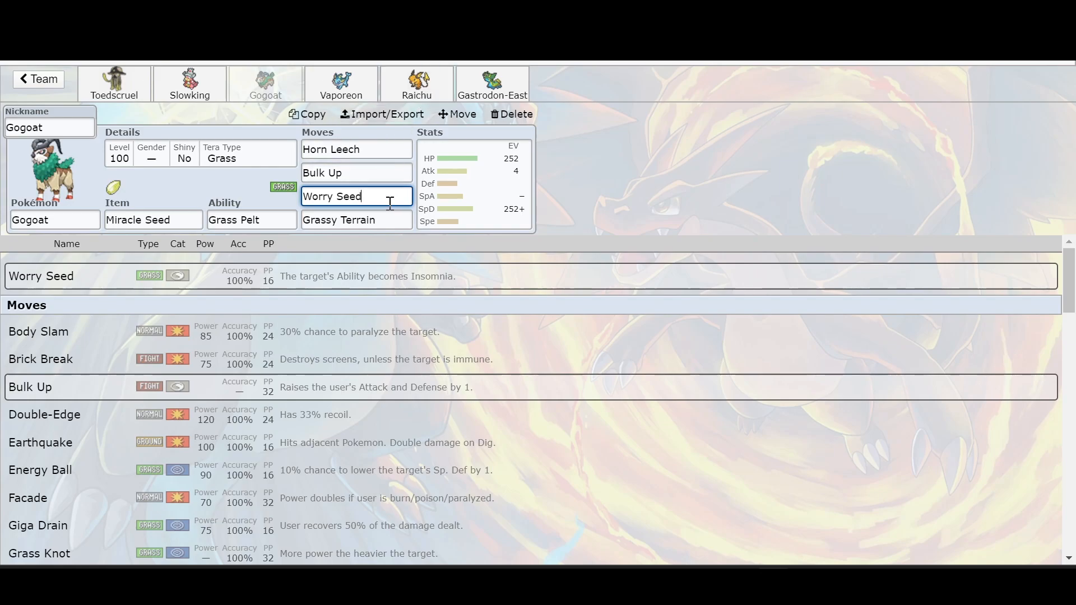
left_click(356, 149)
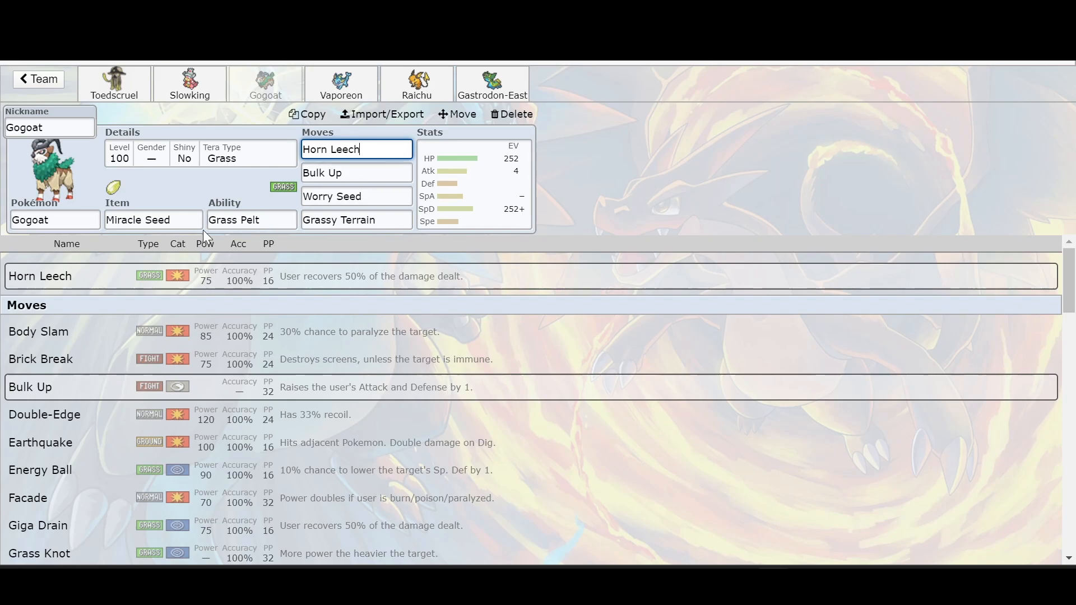
left_click(154, 220)
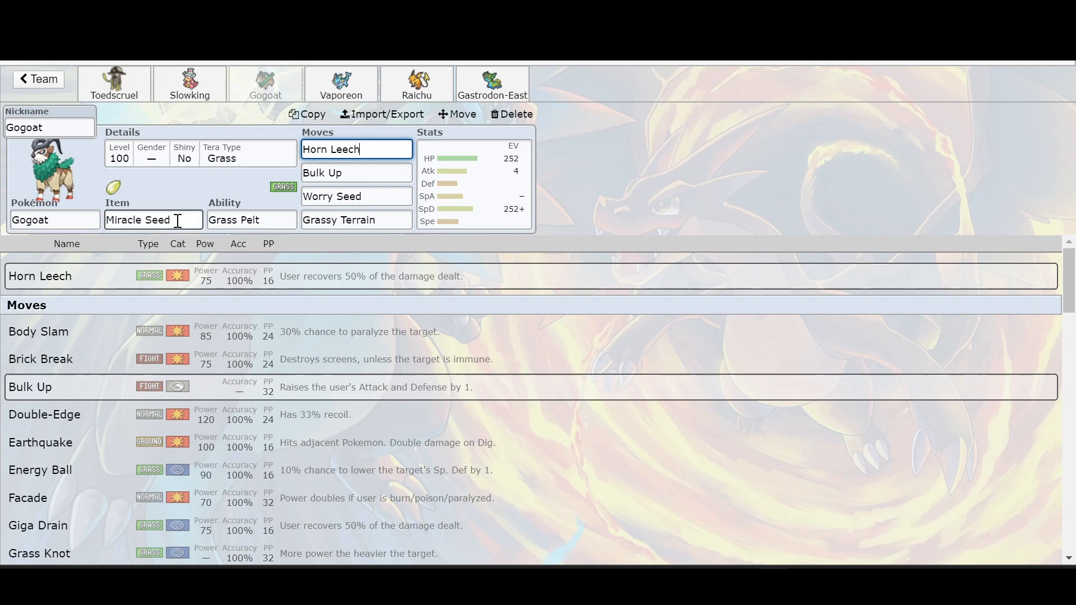